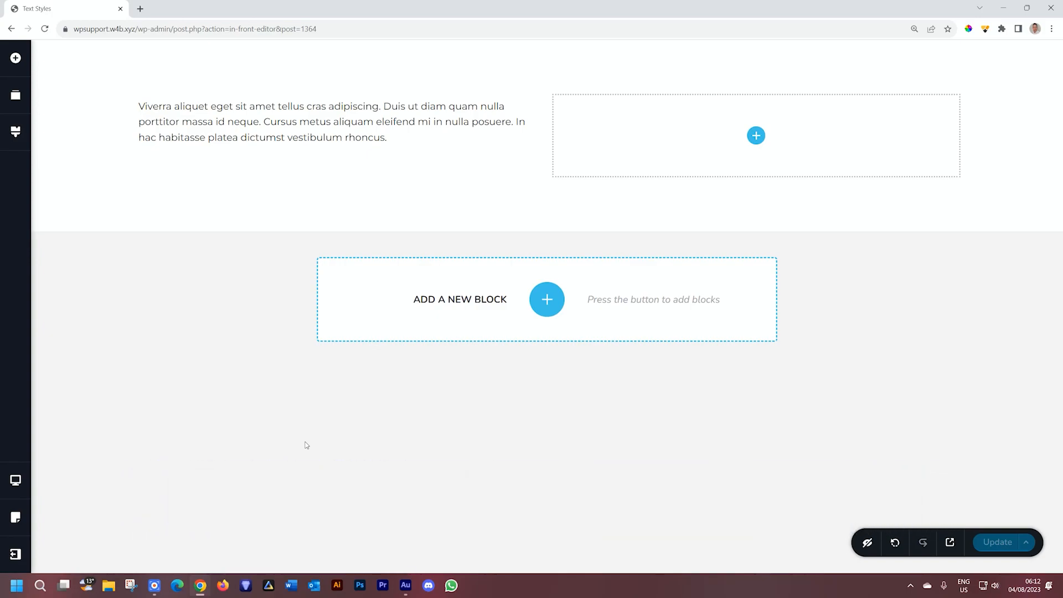
Step: Copy the left paragraph and paste it into the empty right column
{"action": "left_click", "coordinate": [329, 121]}
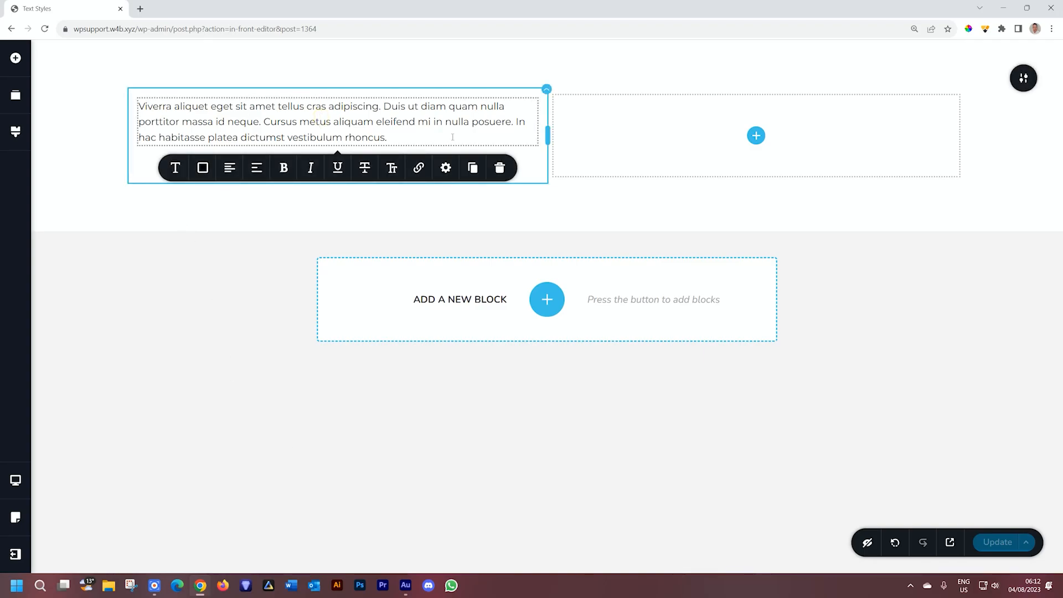
{"action": "left_click", "coordinate": [473, 167]}
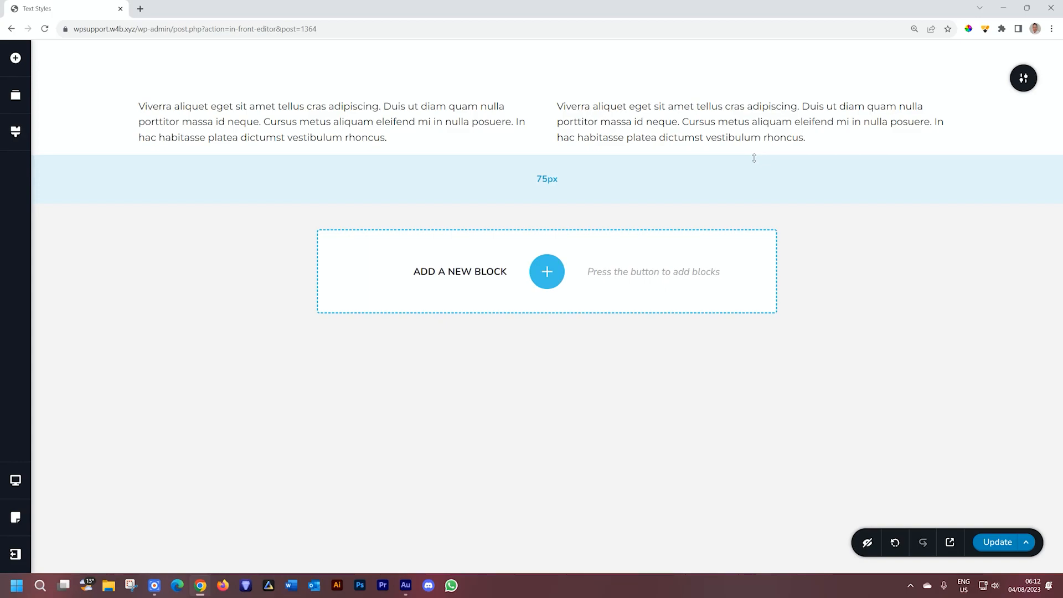
Step: Show the context menu (Copy, Paste, Paste Styles, Duplicate, Delete, Column) for the left paragraph
{"action": "left_click", "coordinate": [328, 122]}
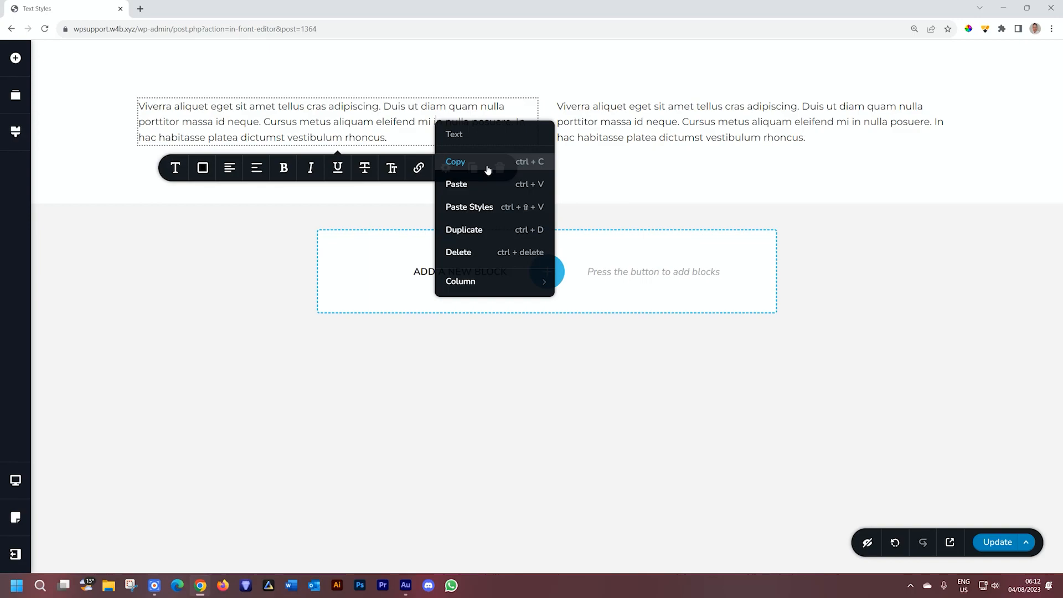
{"action": "mouse_move", "coordinate": [488, 230]}
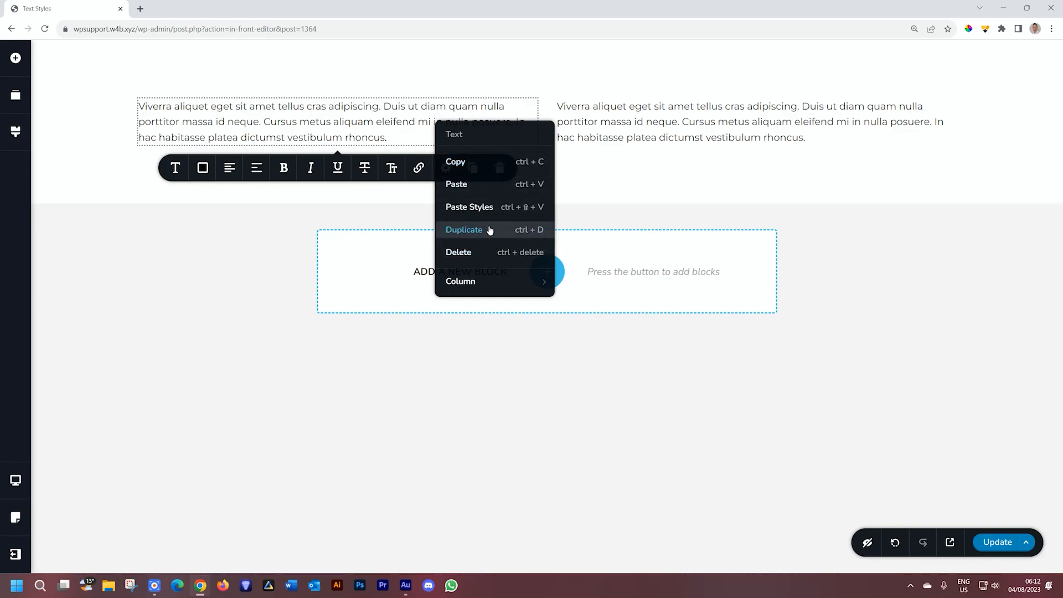
{"action": "mouse_move", "coordinate": [476, 234]}
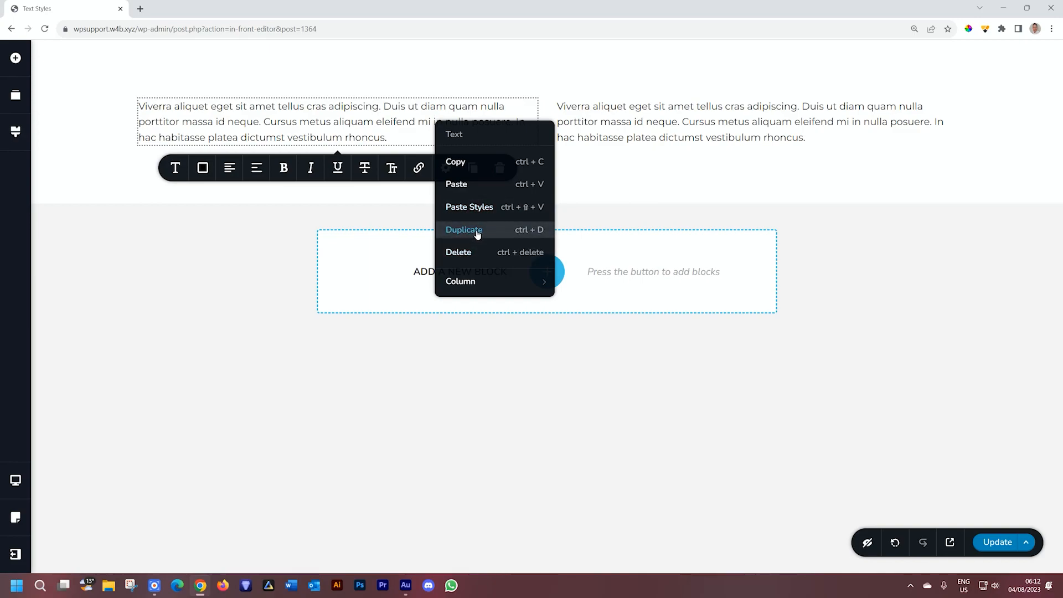
{"action": "mouse_move", "coordinate": [475, 185]}
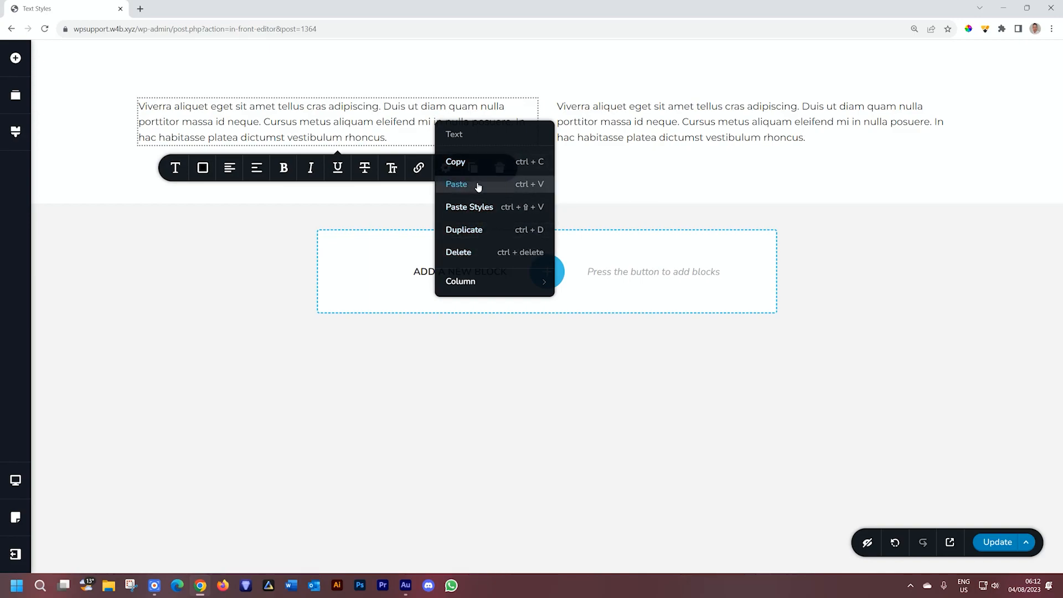
{"action": "mouse_move", "coordinate": [458, 134]}
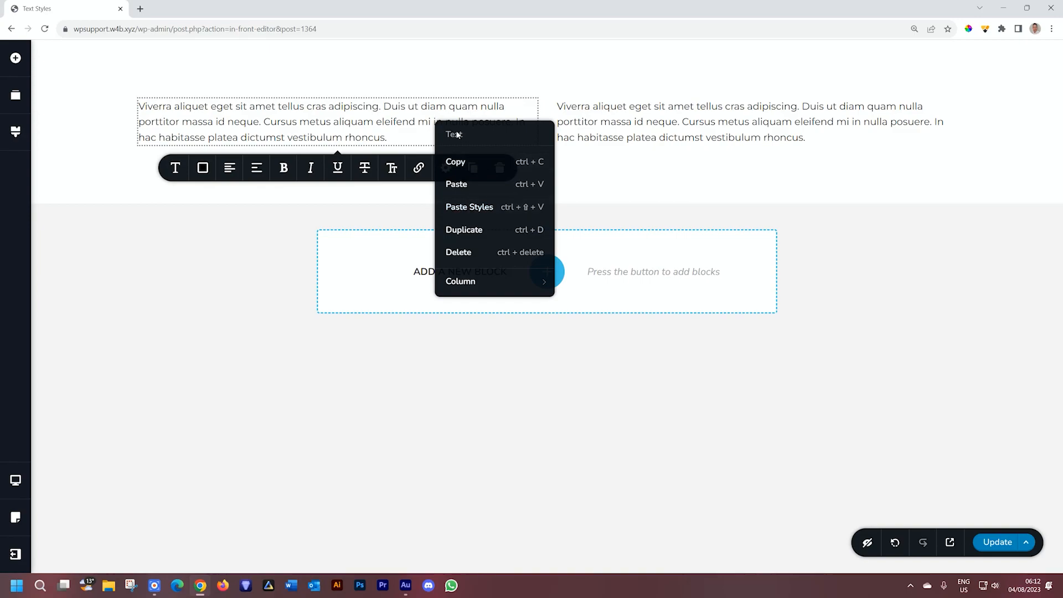
{"action": "mouse_move", "coordinate": [481, 145]}
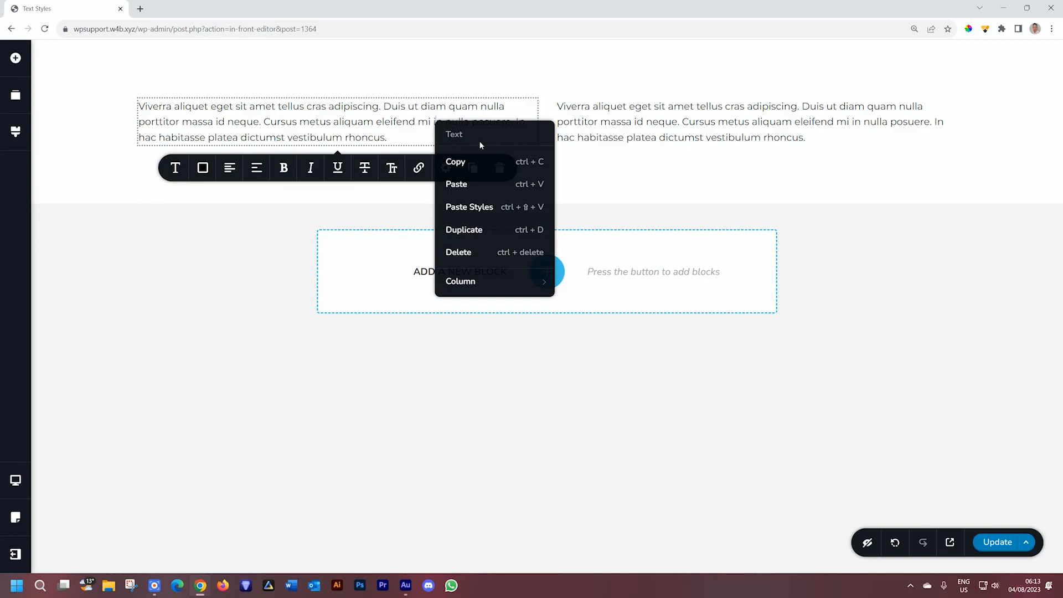
{"action": "mouse_move", "coordinate": [472, 128]}
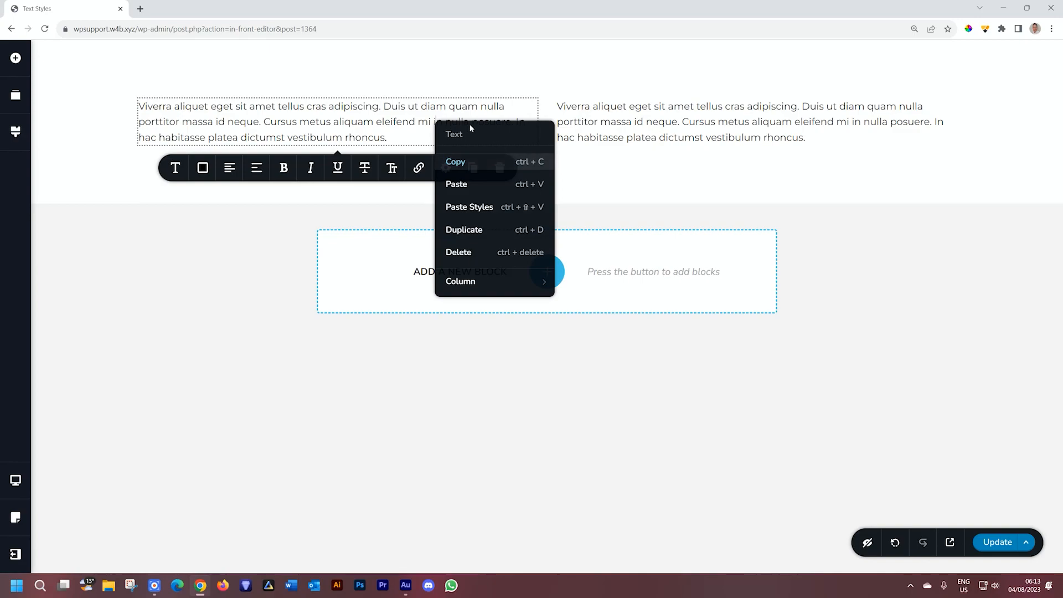
{"action": "mouse_move", "coordinate": [461, 281]}
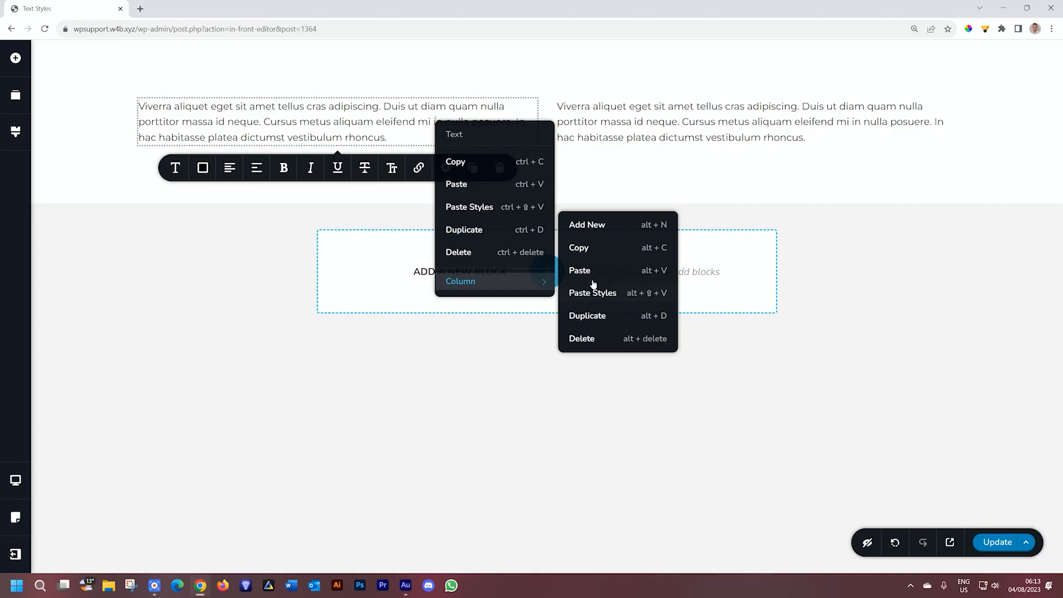
{"action": "mouse_move", "coordinate": [488, 197]}
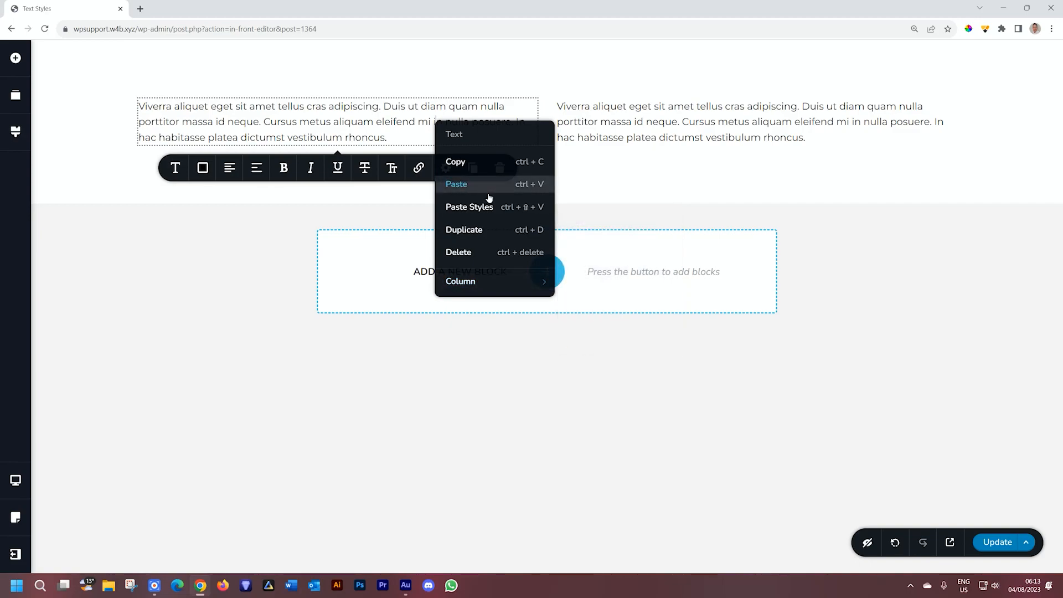
{"action": "mouse_move", "coordinate": [483, 182]}
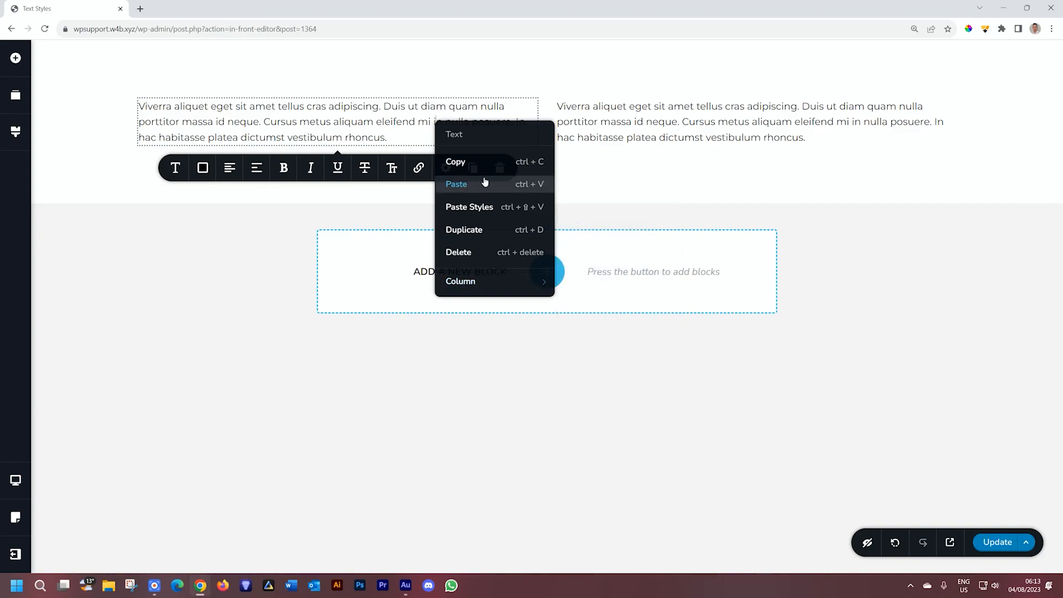
{"action": "mouse_move", "coordinate": [455, 162]}
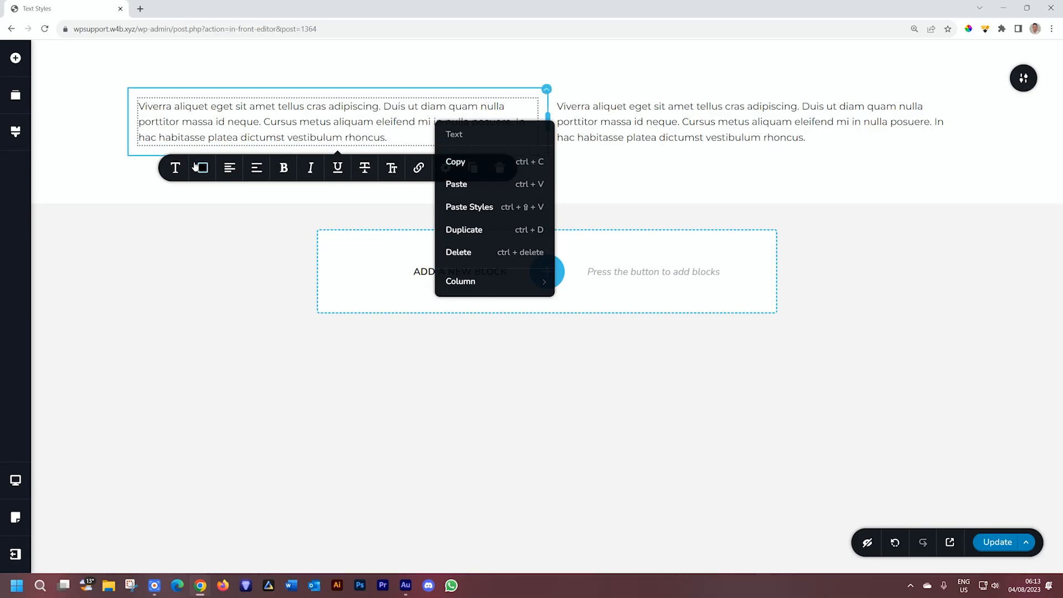
Step: Set the left paragraph's typography preset to Subtitle
{"action": "left_click", "coordinate": [173, 168]}
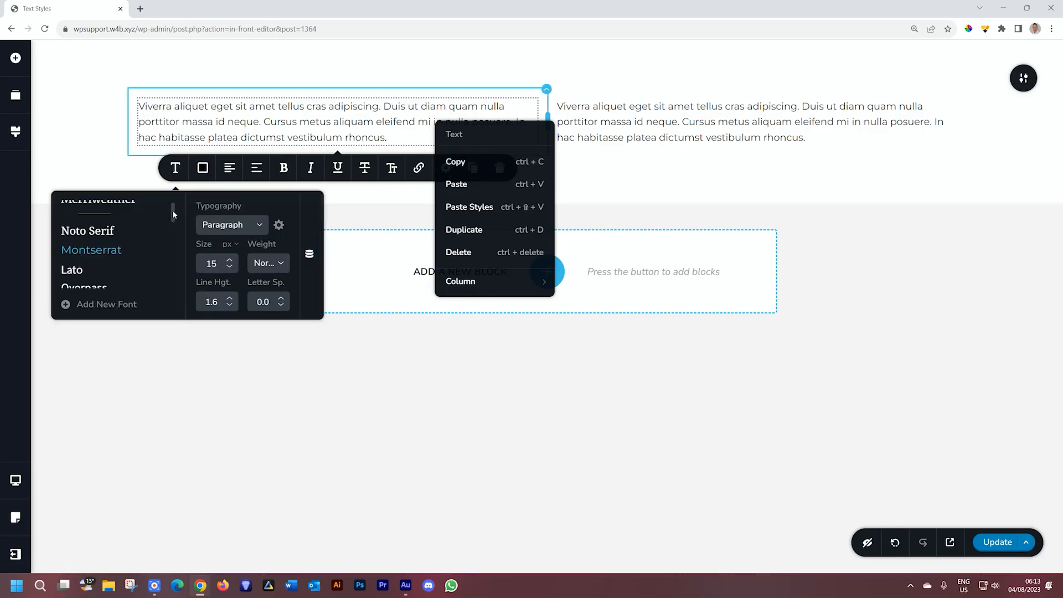
{"action": "left_click", "coordinate": [231, 225]}
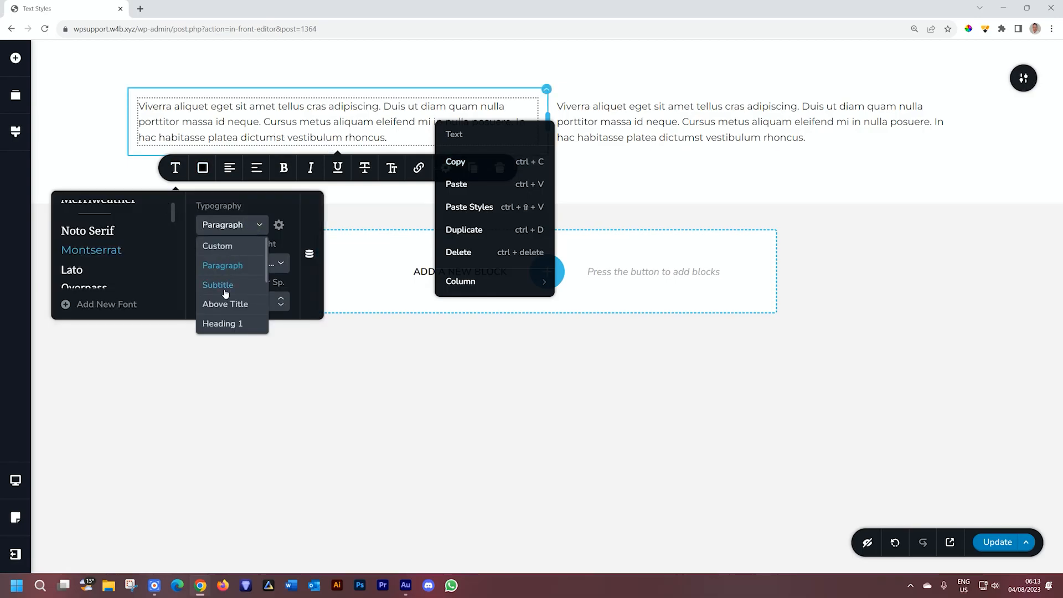
{"action": "left_click", "coordinate": [217, 284]}
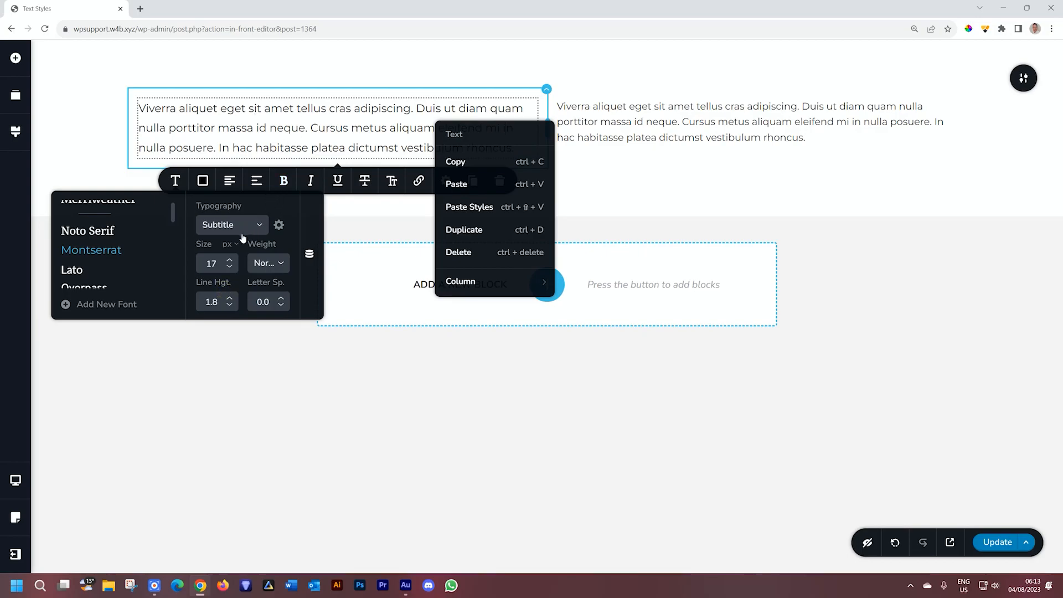
{"action": "mouse_move", "coordinate": [261, 247]}
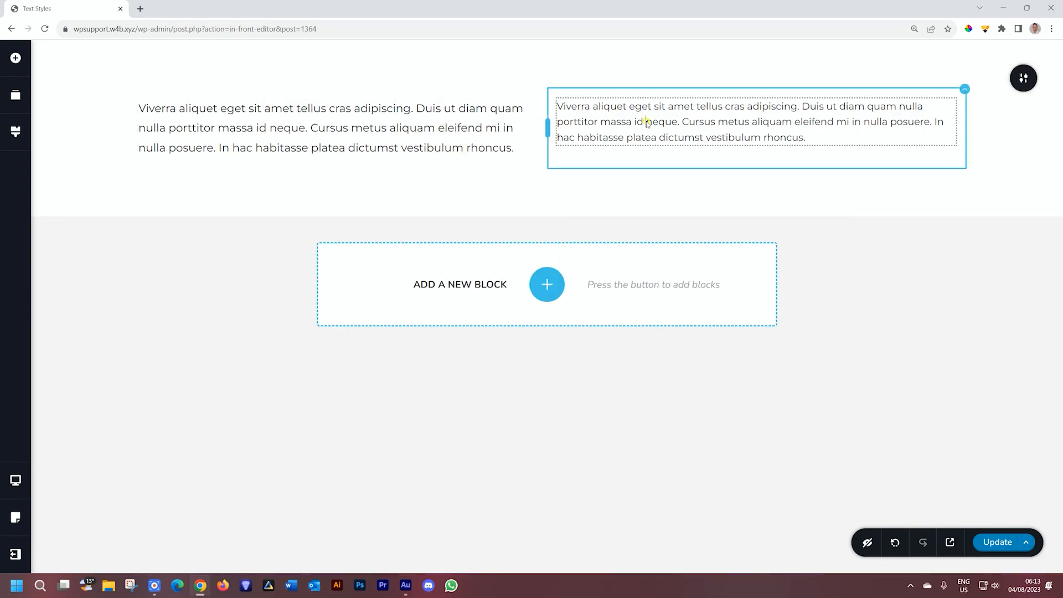
Step: Switch the right paragraph to Above Title and share the preset via Paste Styles
{"action": "right_click", "coordinate": [645, 122]}
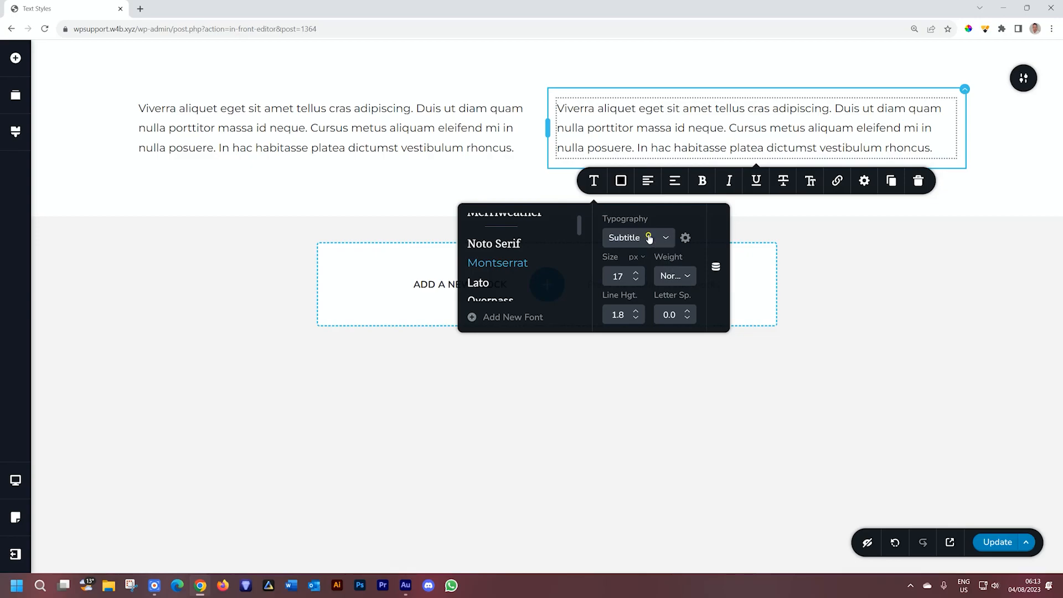
{"action": "left_click", "coordinate": [635, 237]}
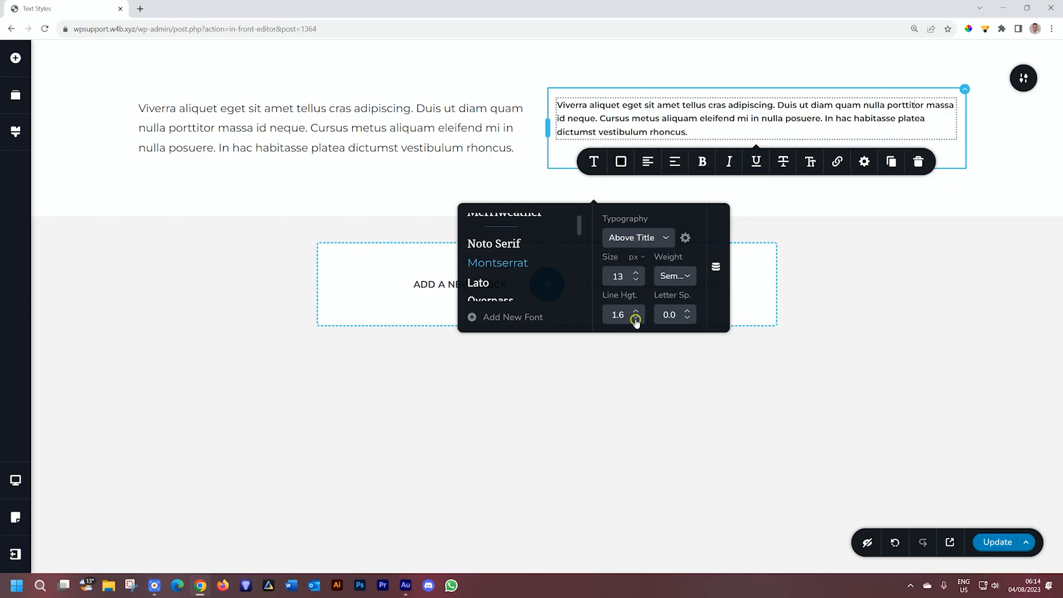
{"action": "right_click", "coordinate": [633, 112]}
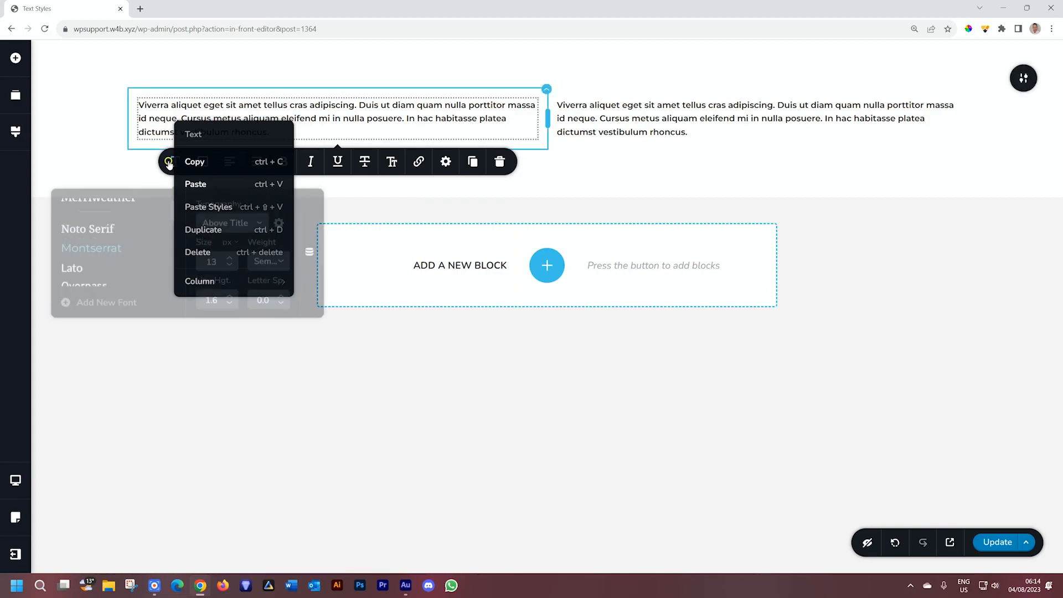
Step: Give the left paragraph Custom typography with Noto Serif at 25px
{"action": "left_click", "coordinate": [231, 219]}
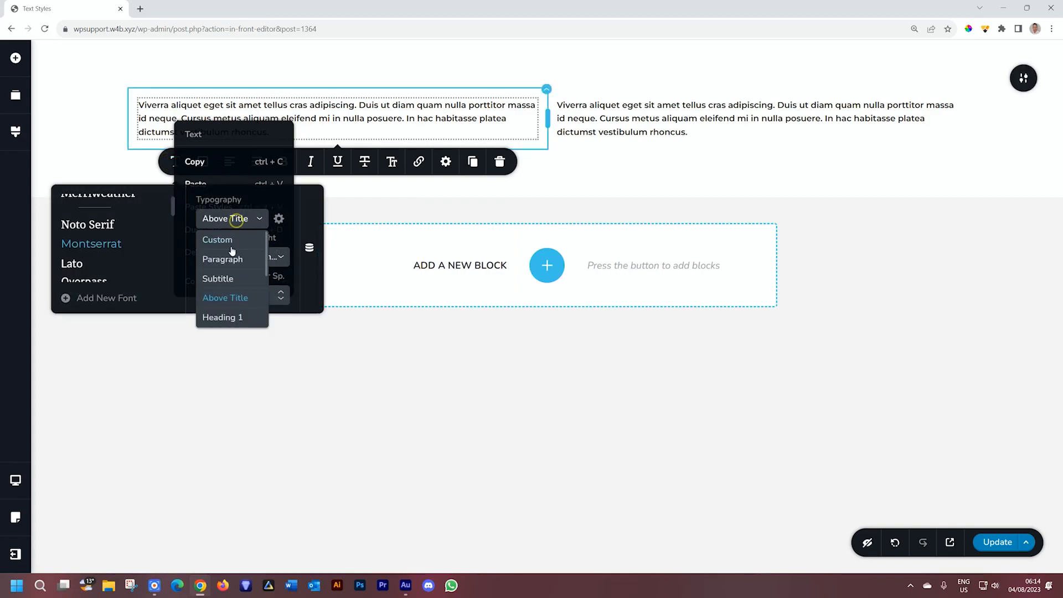
{"action": "left_click", "coordinate": [217, 239]}
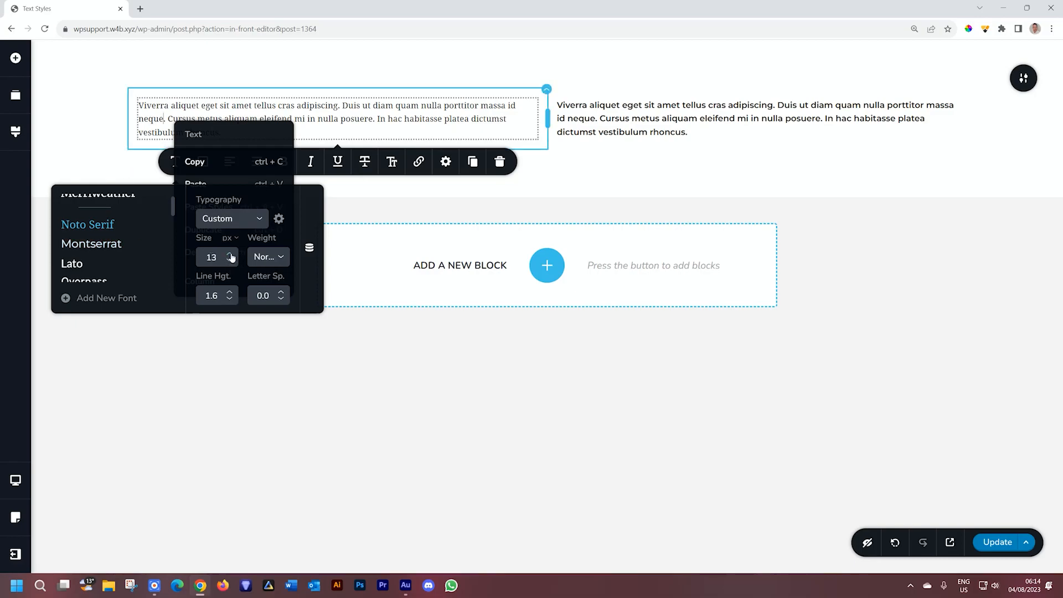
{"action": "left_click", "coordinate": [231, 253]}
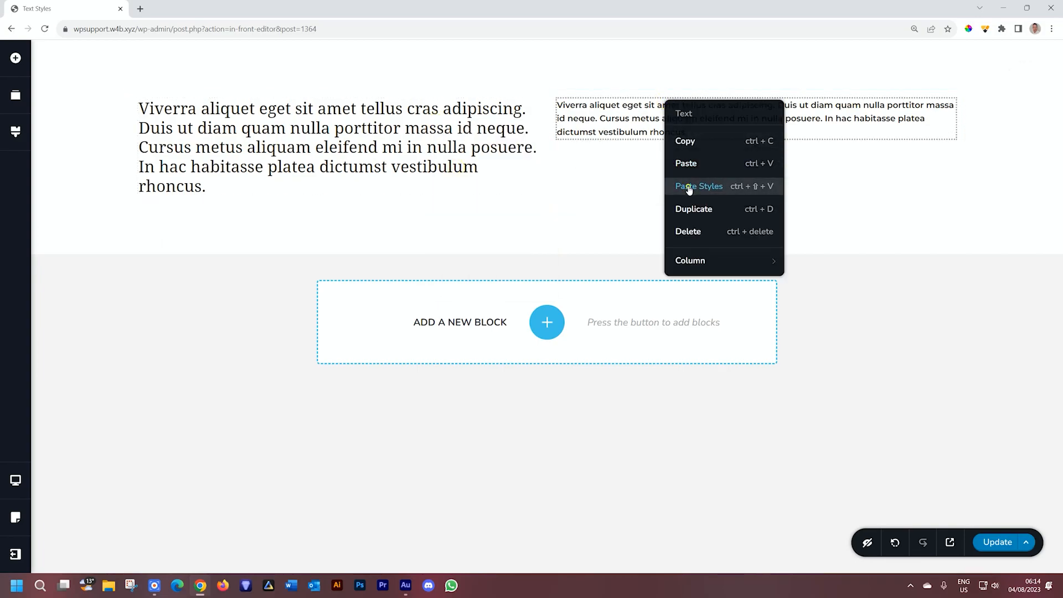
Step: Apply the copied Noto Serif style to the right paragraph with Paste Styles
{"action": "left_click", "coordinate": [699, 186]}
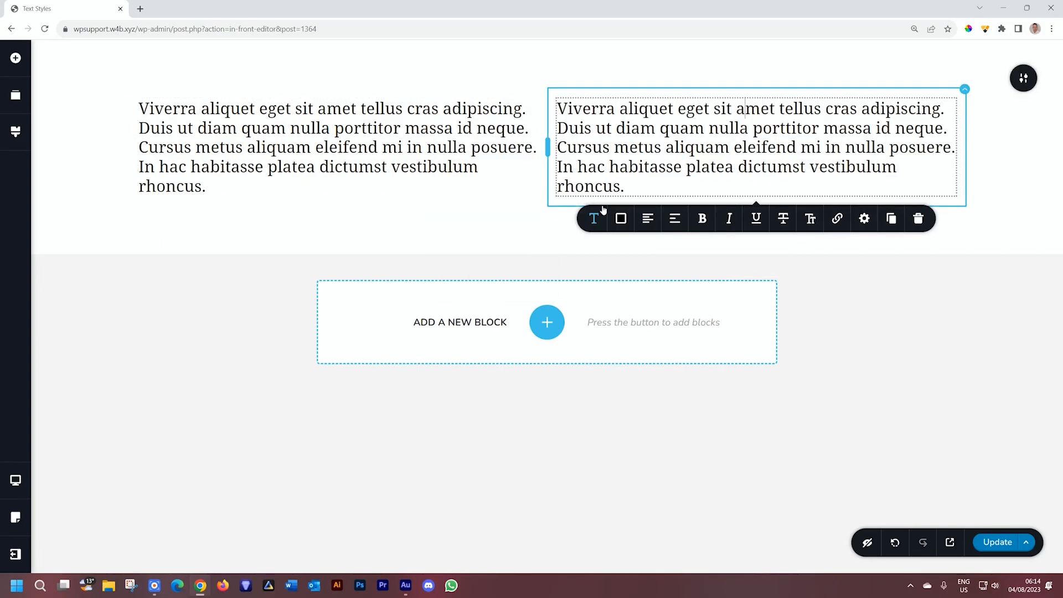
{"action": "left_click", "coordinate": [594, 218]}
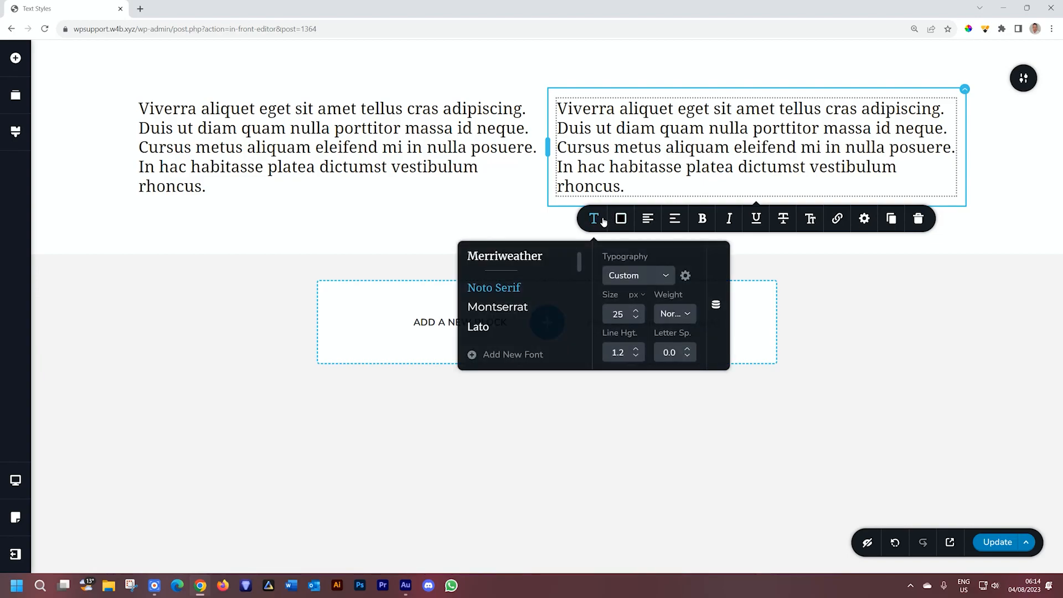
{"action": "mouse_move", "coordinate": [619, 218]}
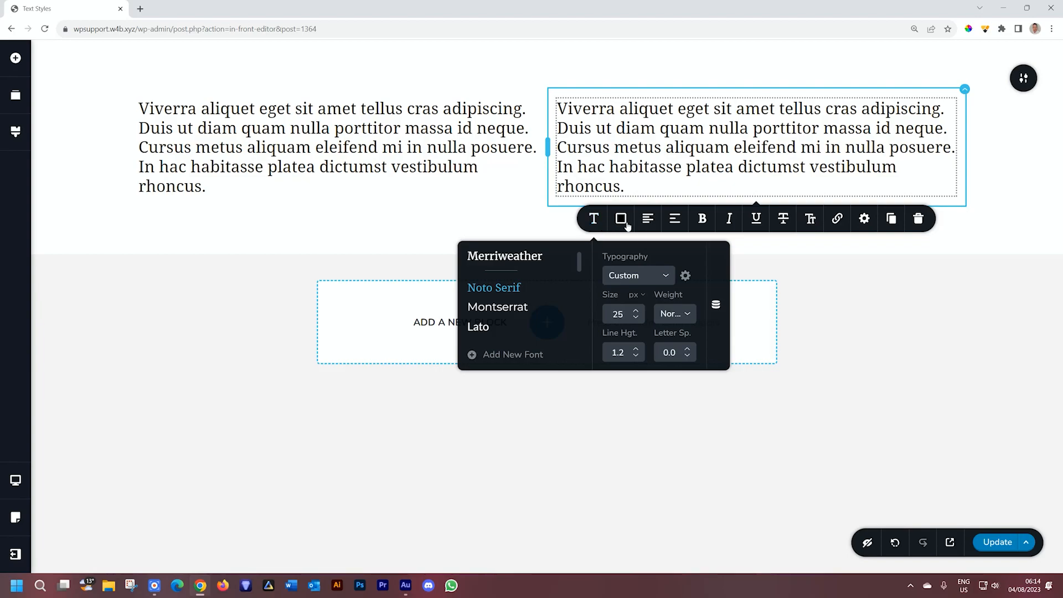
Step: Colour the right paragraph's text purple (#6d5df3), leaving the left one black
{"action": "left_click", "coordinate": [620, 219]}
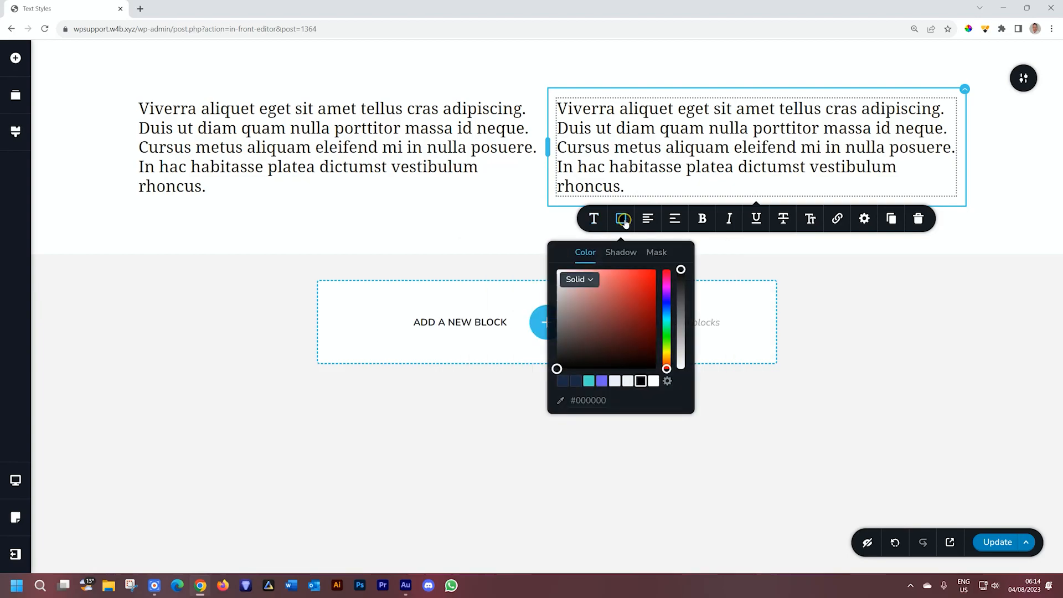
{"action": "left_click", "coordinate": [600, 379]}
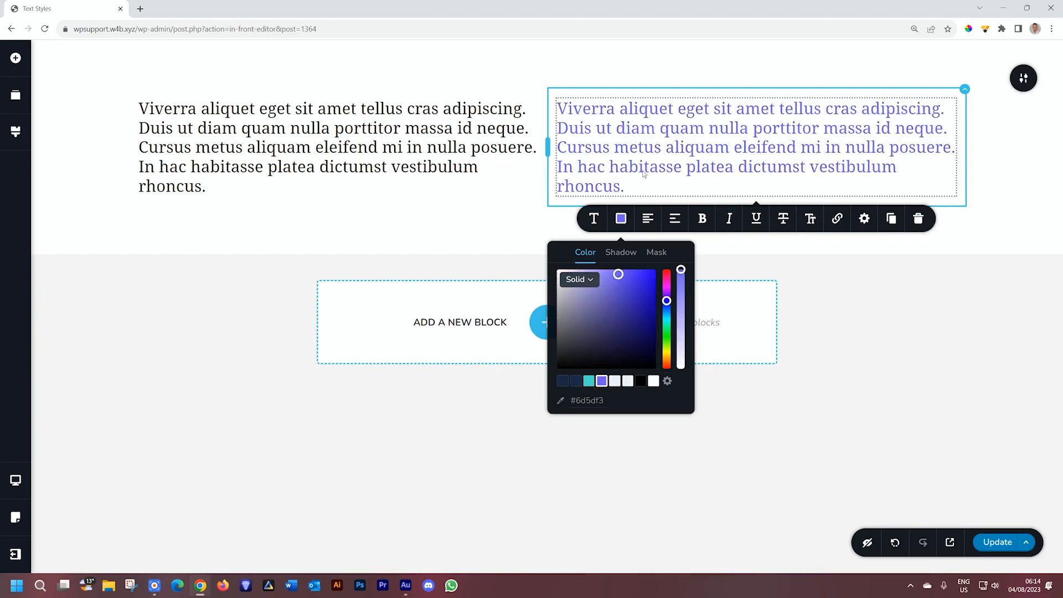
{"action": "left_click", "coordinate": [337, 147]}
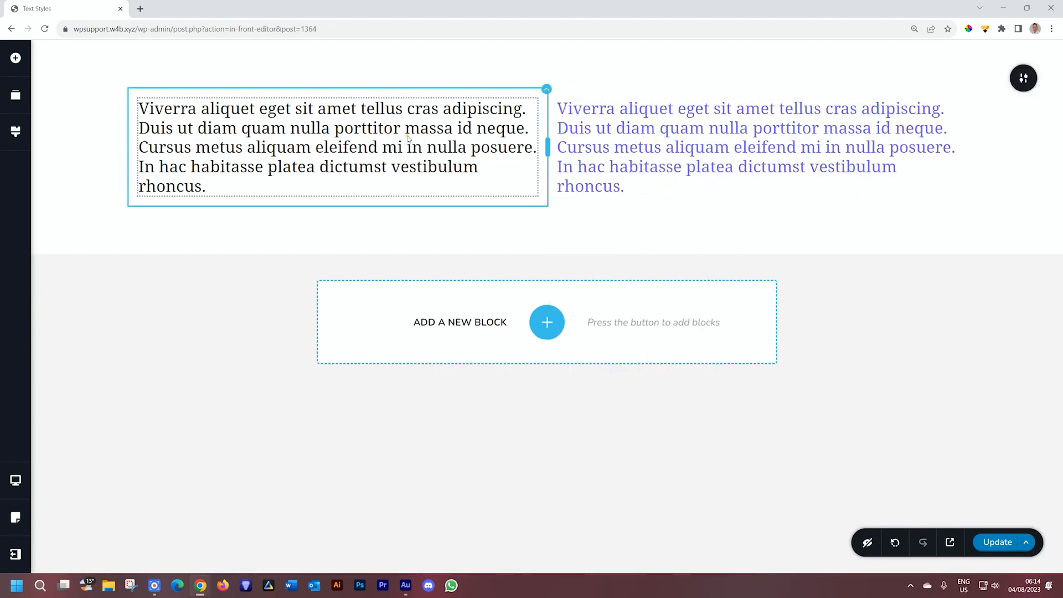